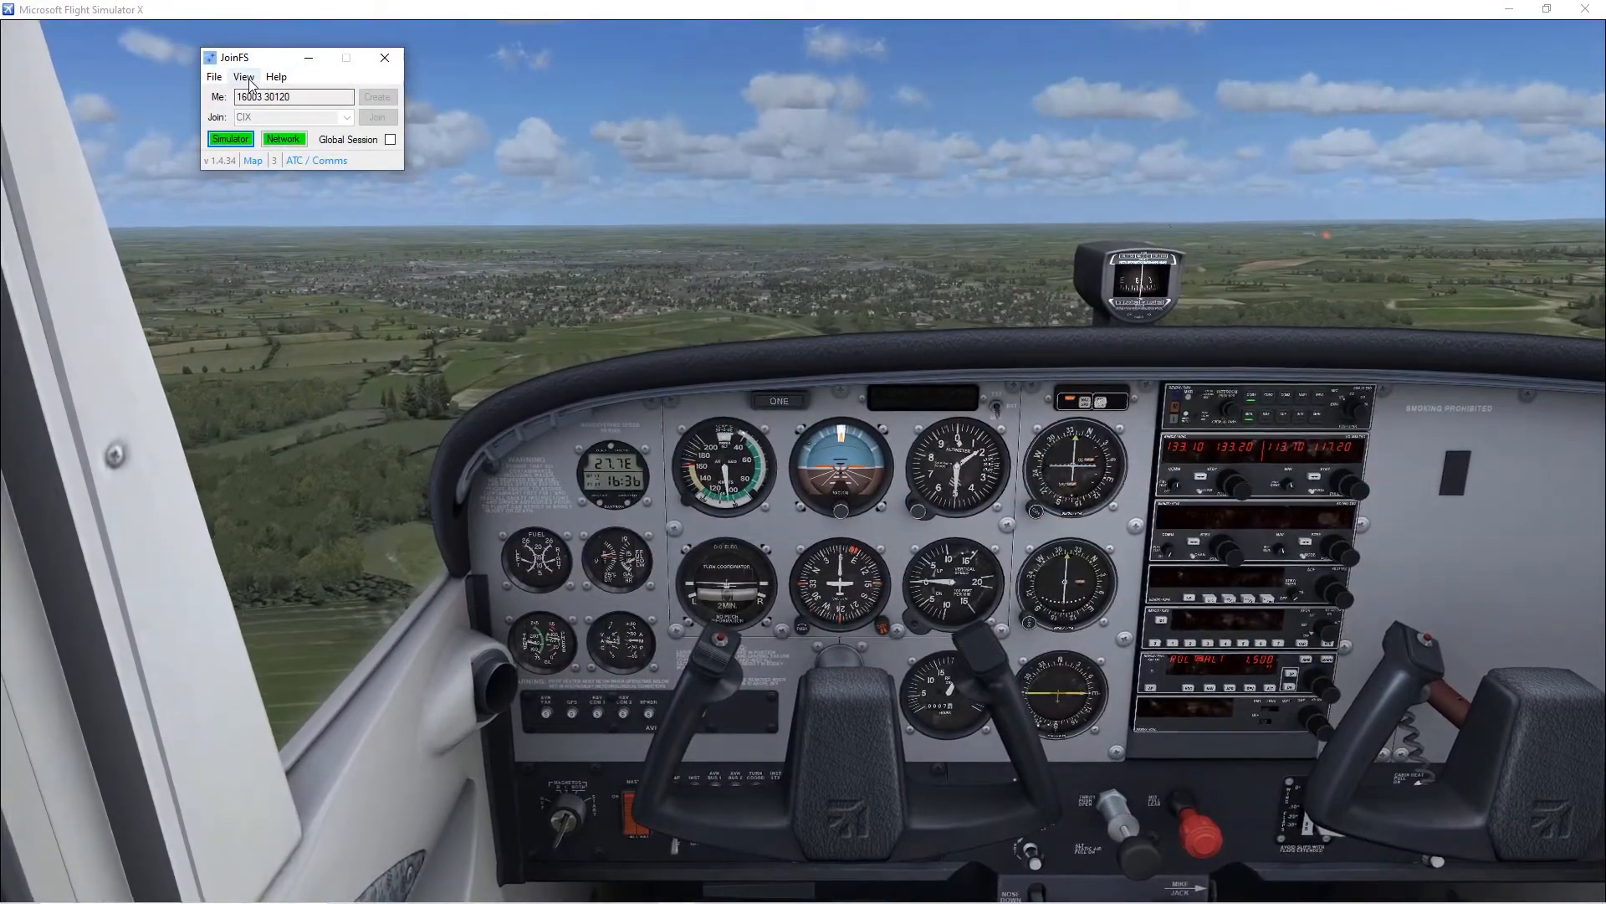
# Open the JoinFS aircraft list and bring up the options for aircraft TWO
pyautogui.click(243, 76)
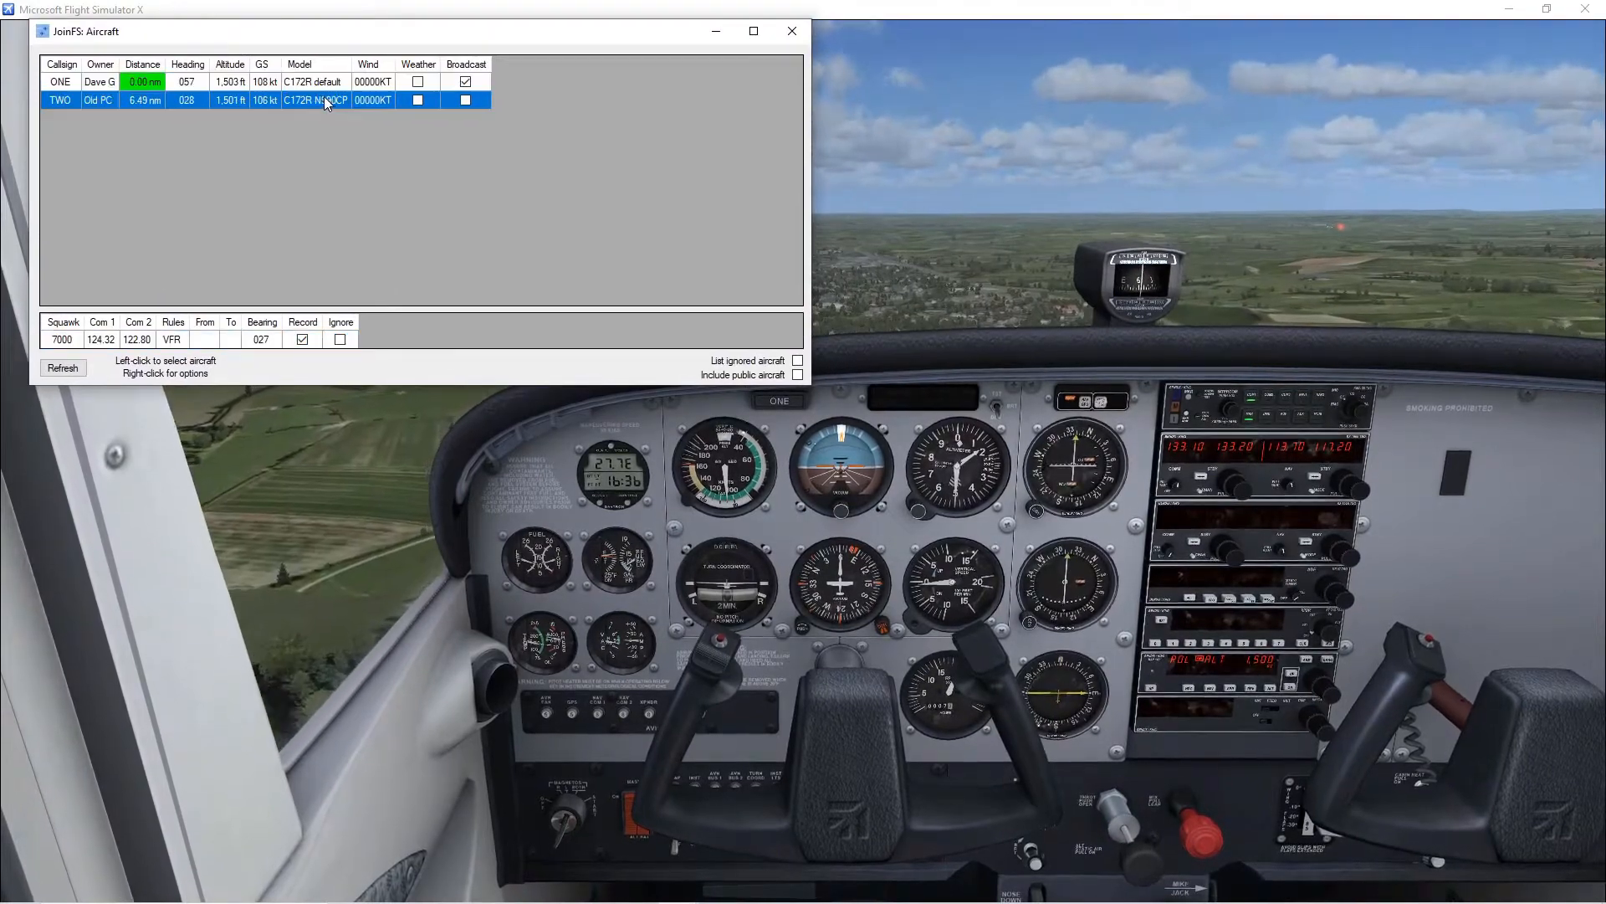
pyautogui.rightClick(323, 99)
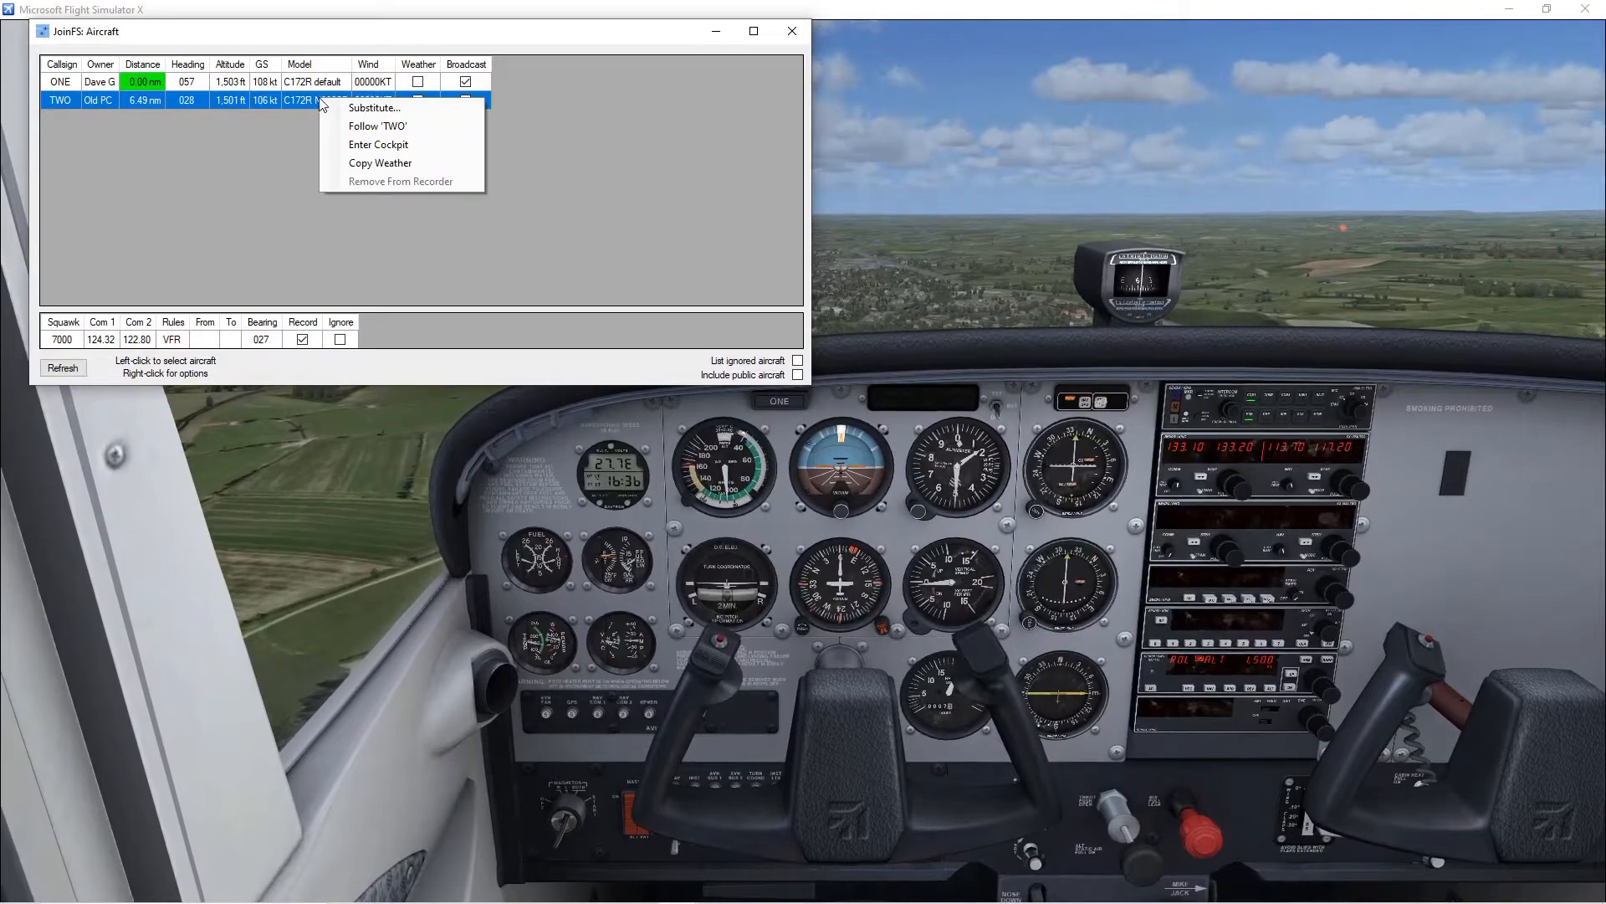
pyautogui.moveTo(377, 124)
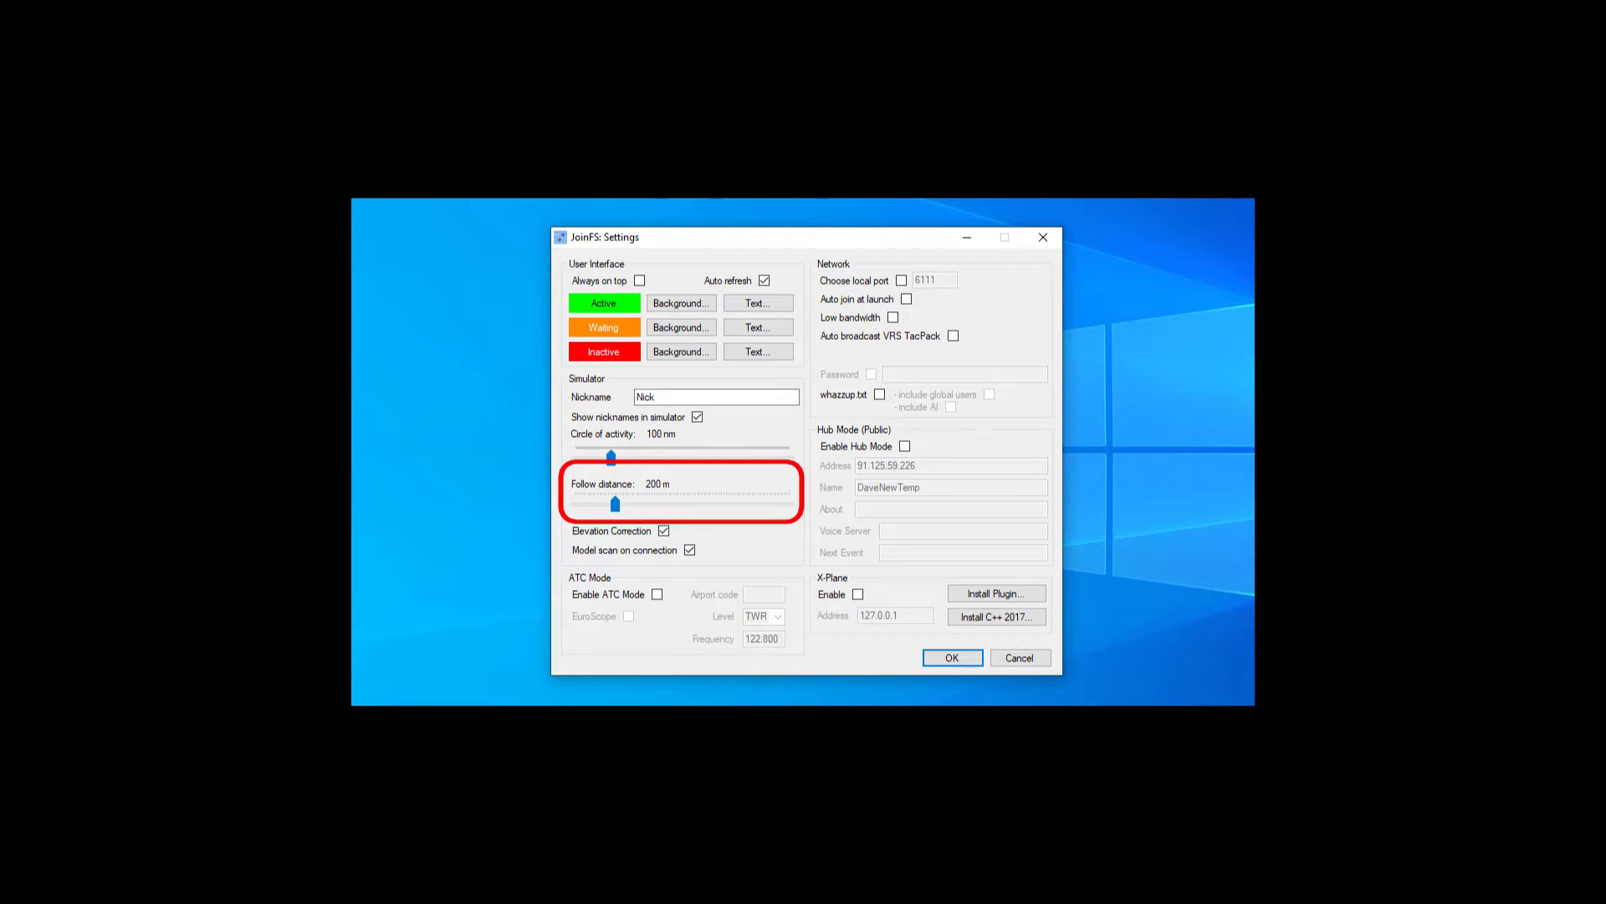
# Confirm the 200 m follow distance and return to the simulator behind TWO
pyautogui.click(950, 656)
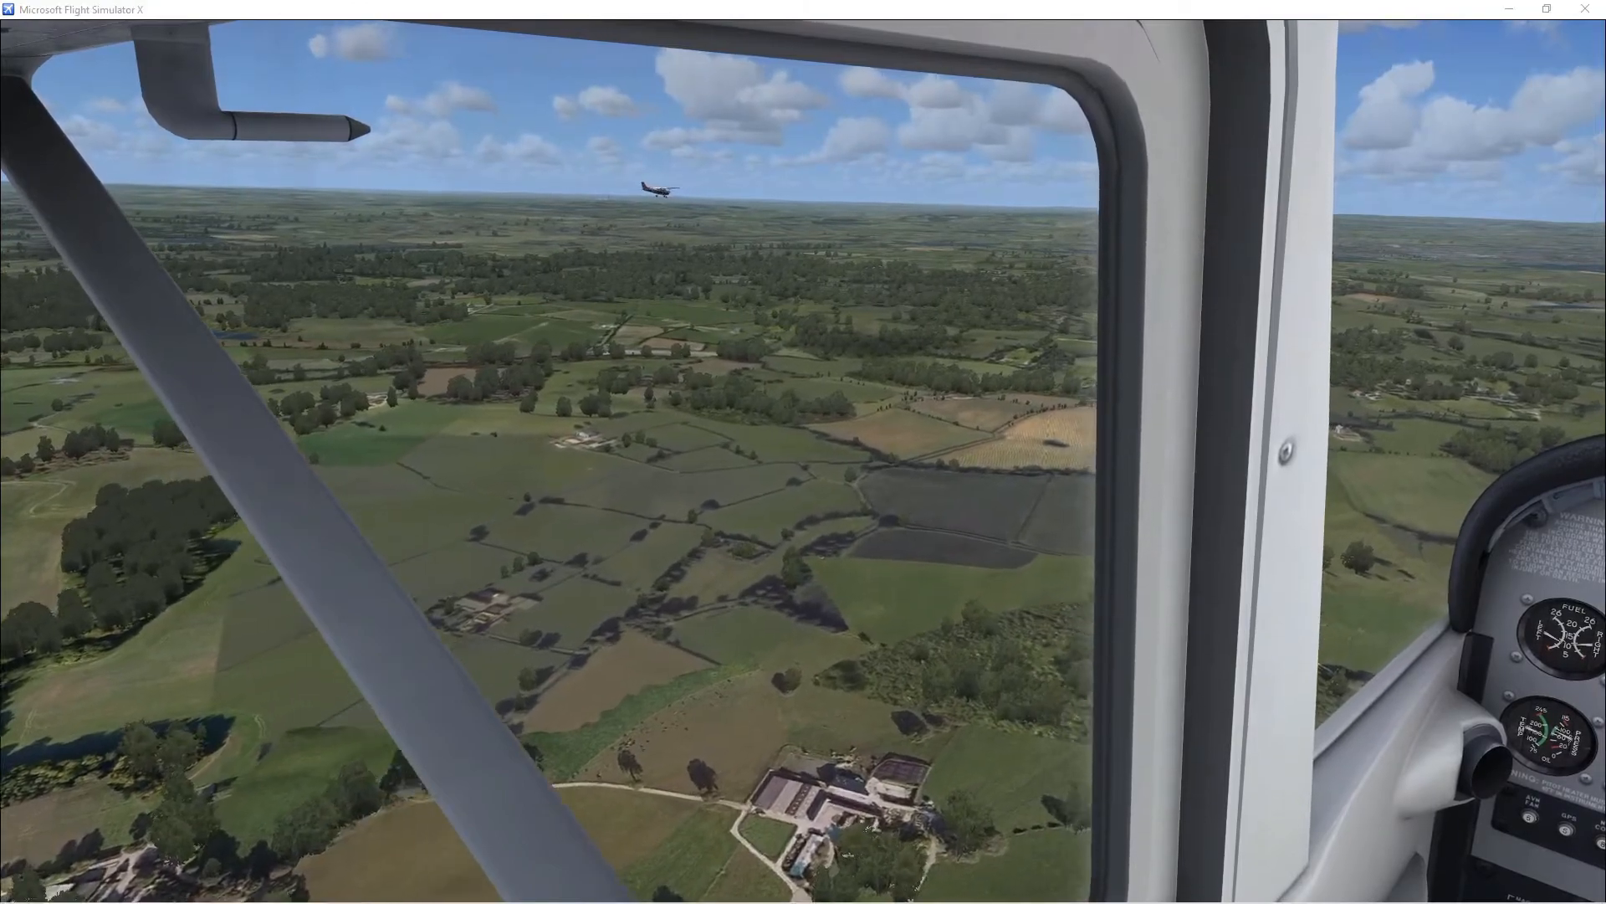
# Tick the Weather checkbox for TWO in the aircraft list to copy his overcast sky
pyautogui.click(244, 77)
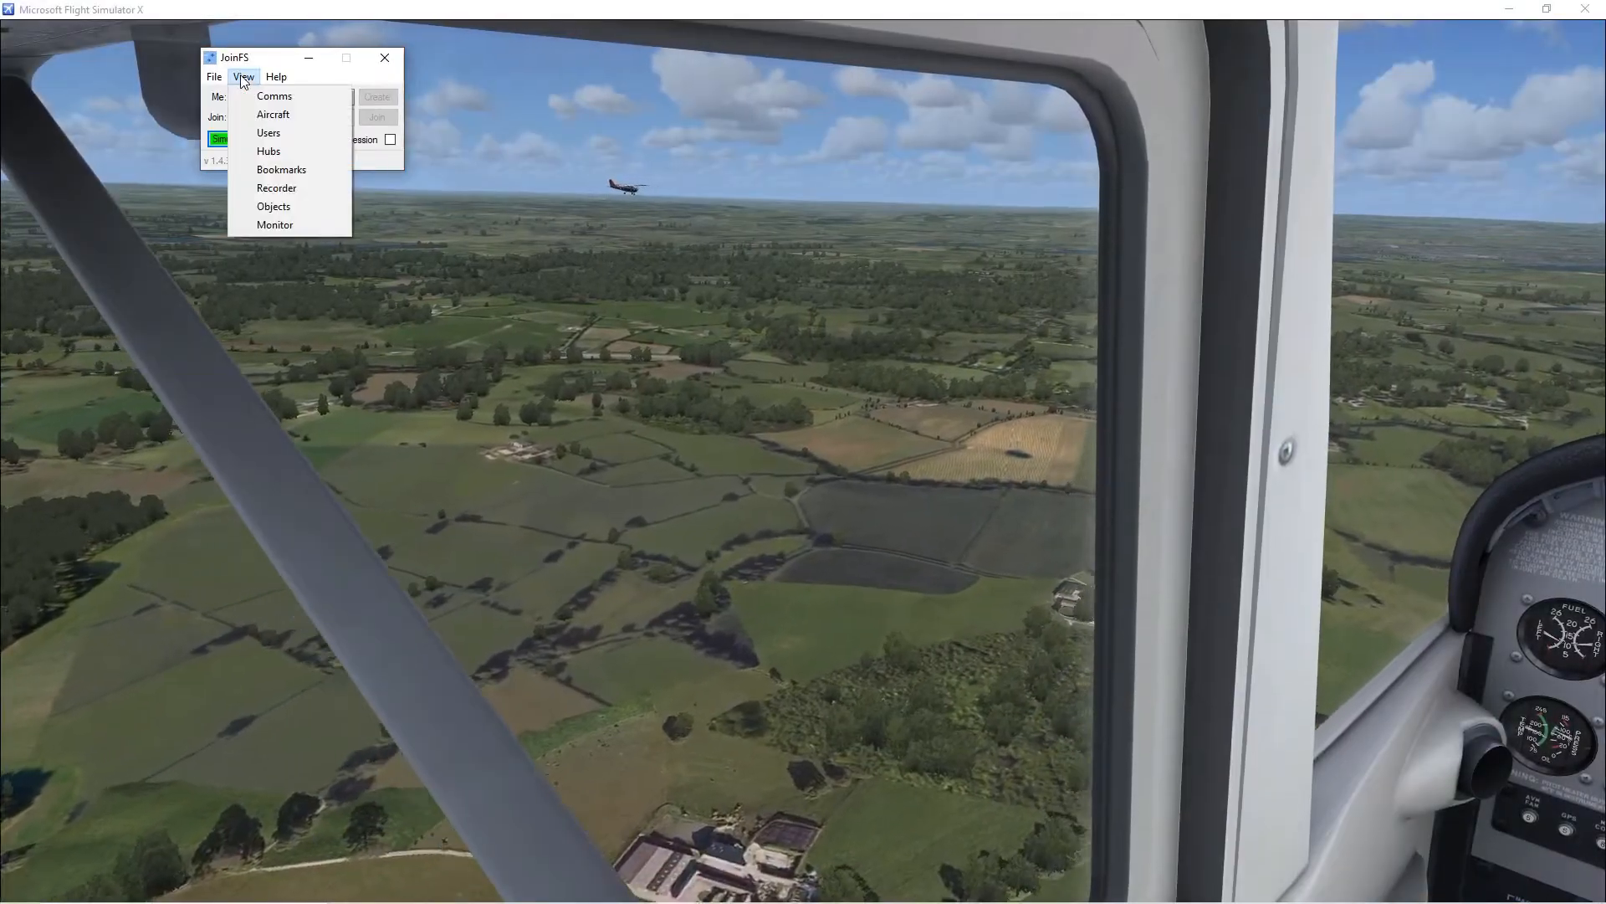
pyautogui.click(273, 114)
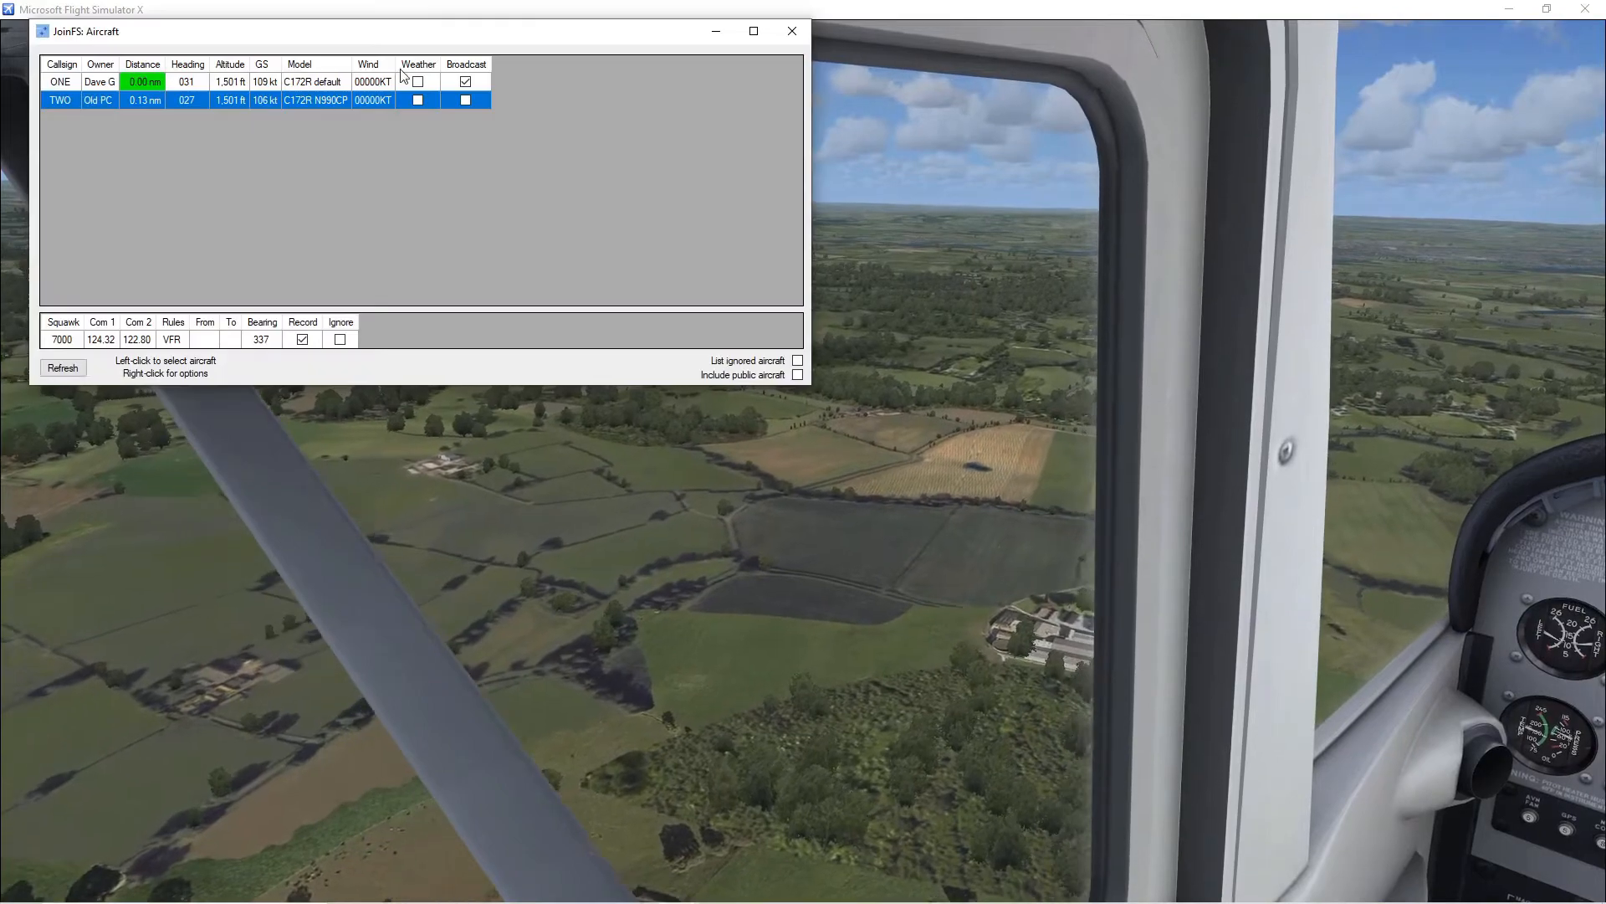
pyautogui.click(416, 81)
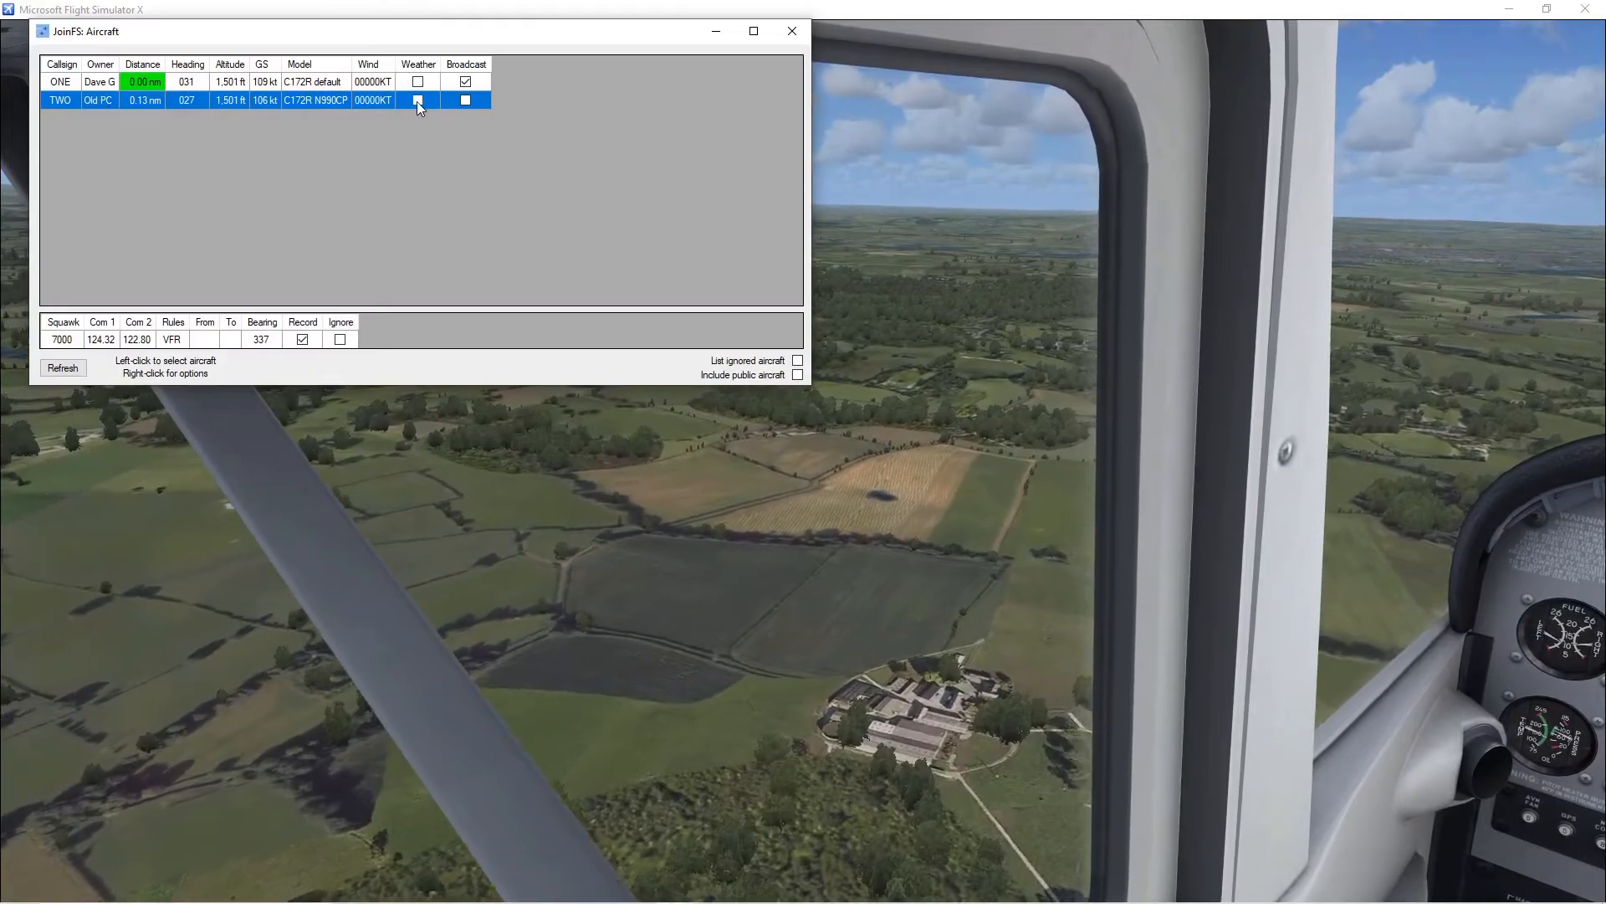
pyautogui.click(417, 100)
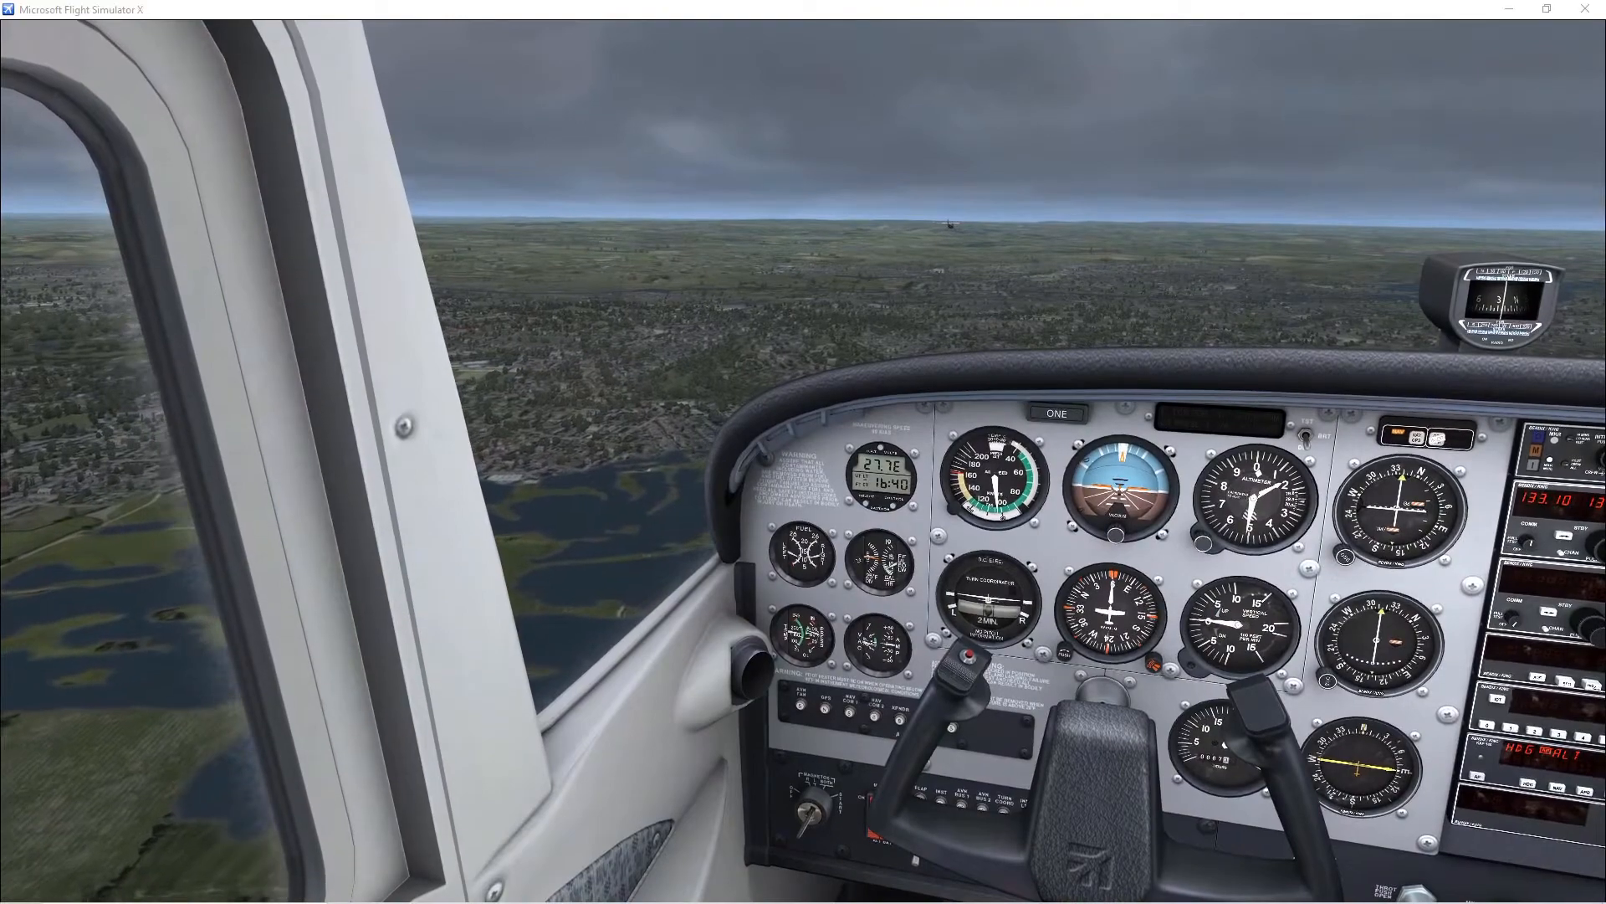
pyautogui.click(1382, 73)
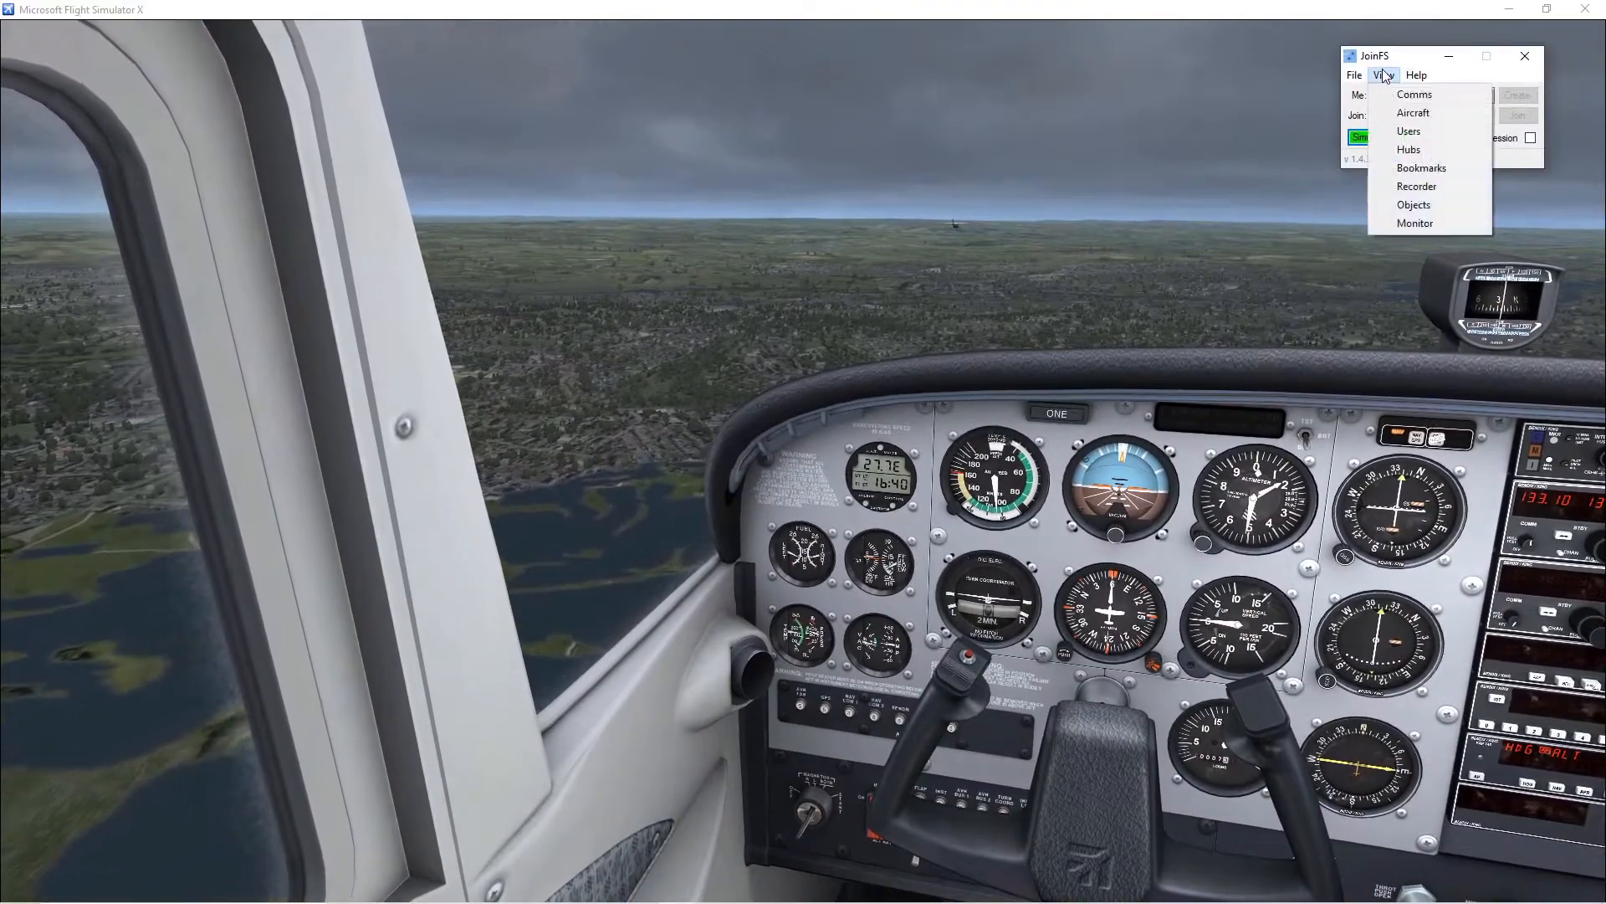
pyautogui.click(1413, 113)
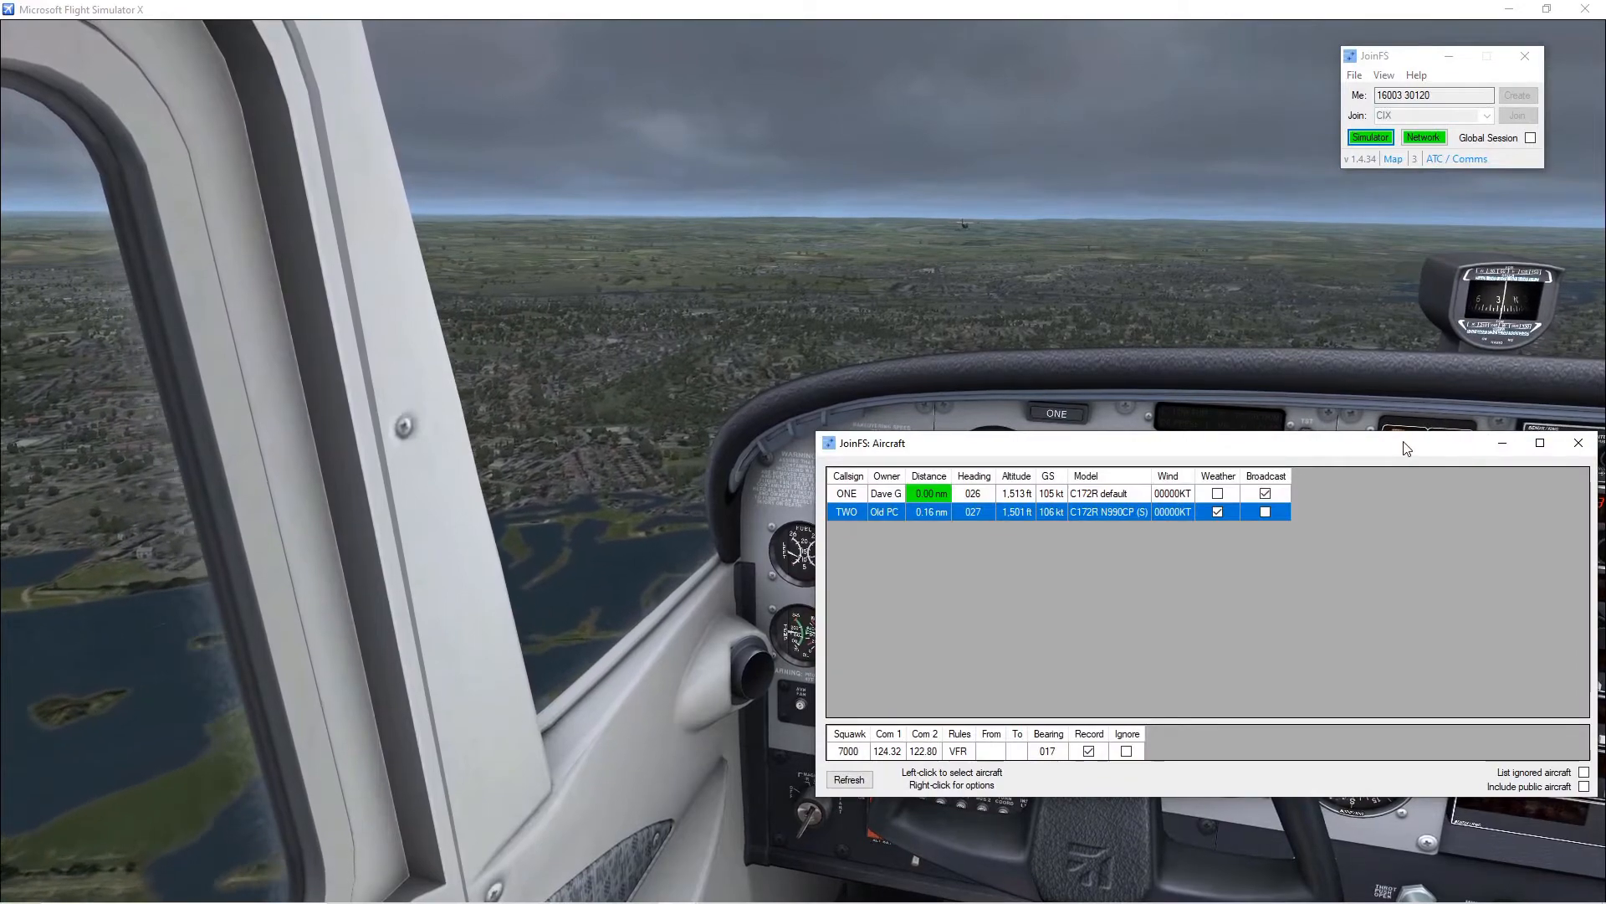
pyautogui.click(1218, 511)
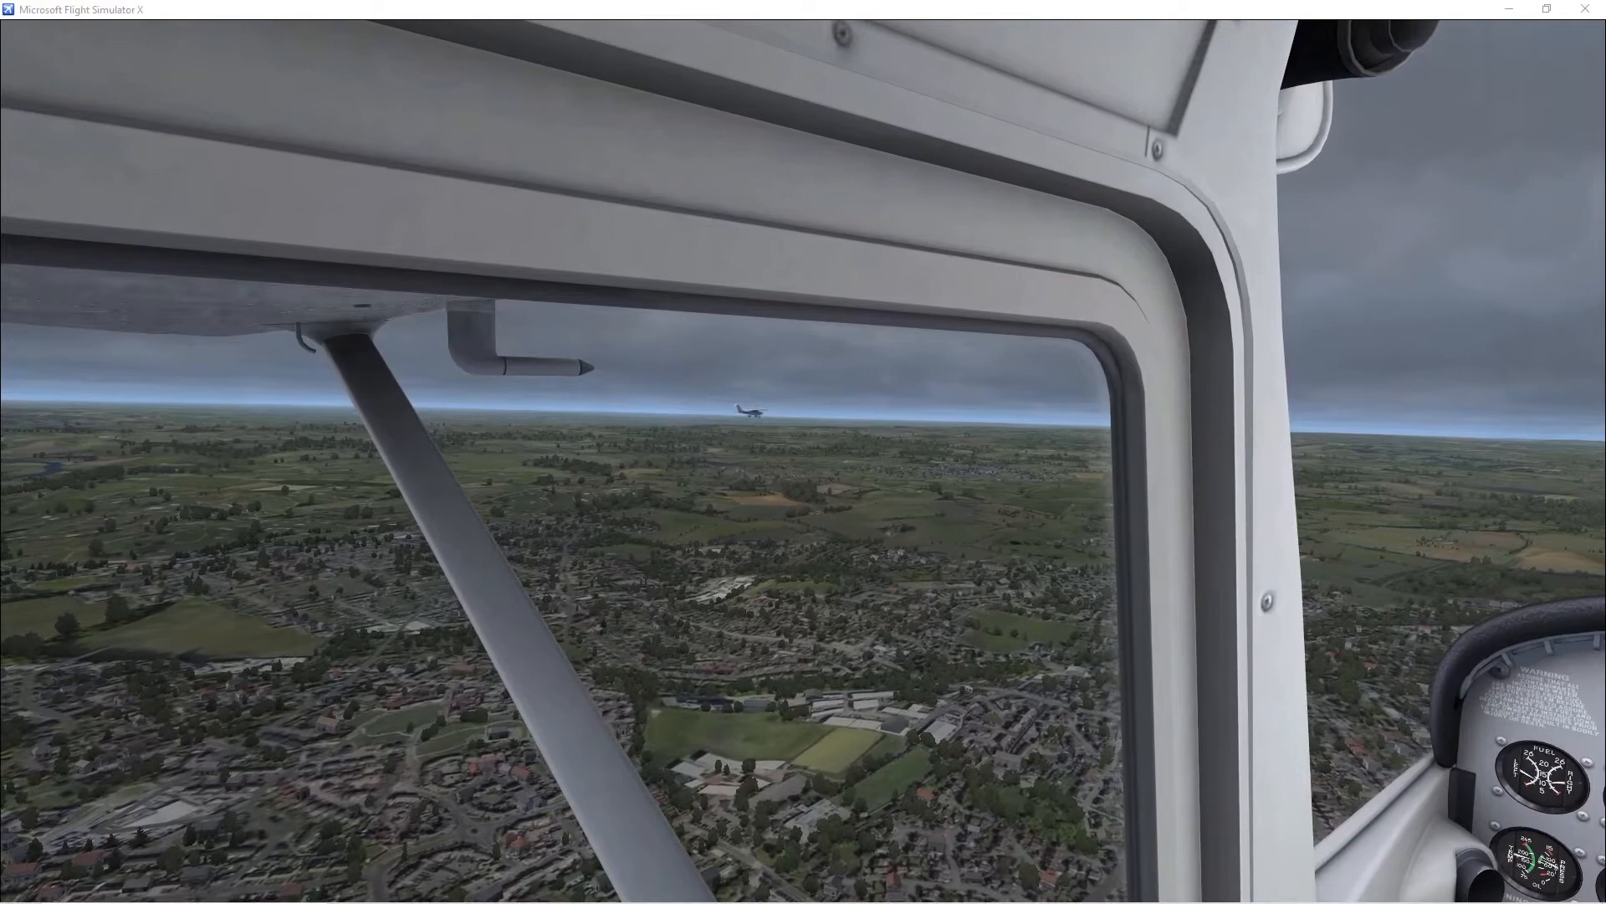
# Open the Substitute dialog for aircraft TWO from the aircraft list
pyautogui.click(1383, 75)
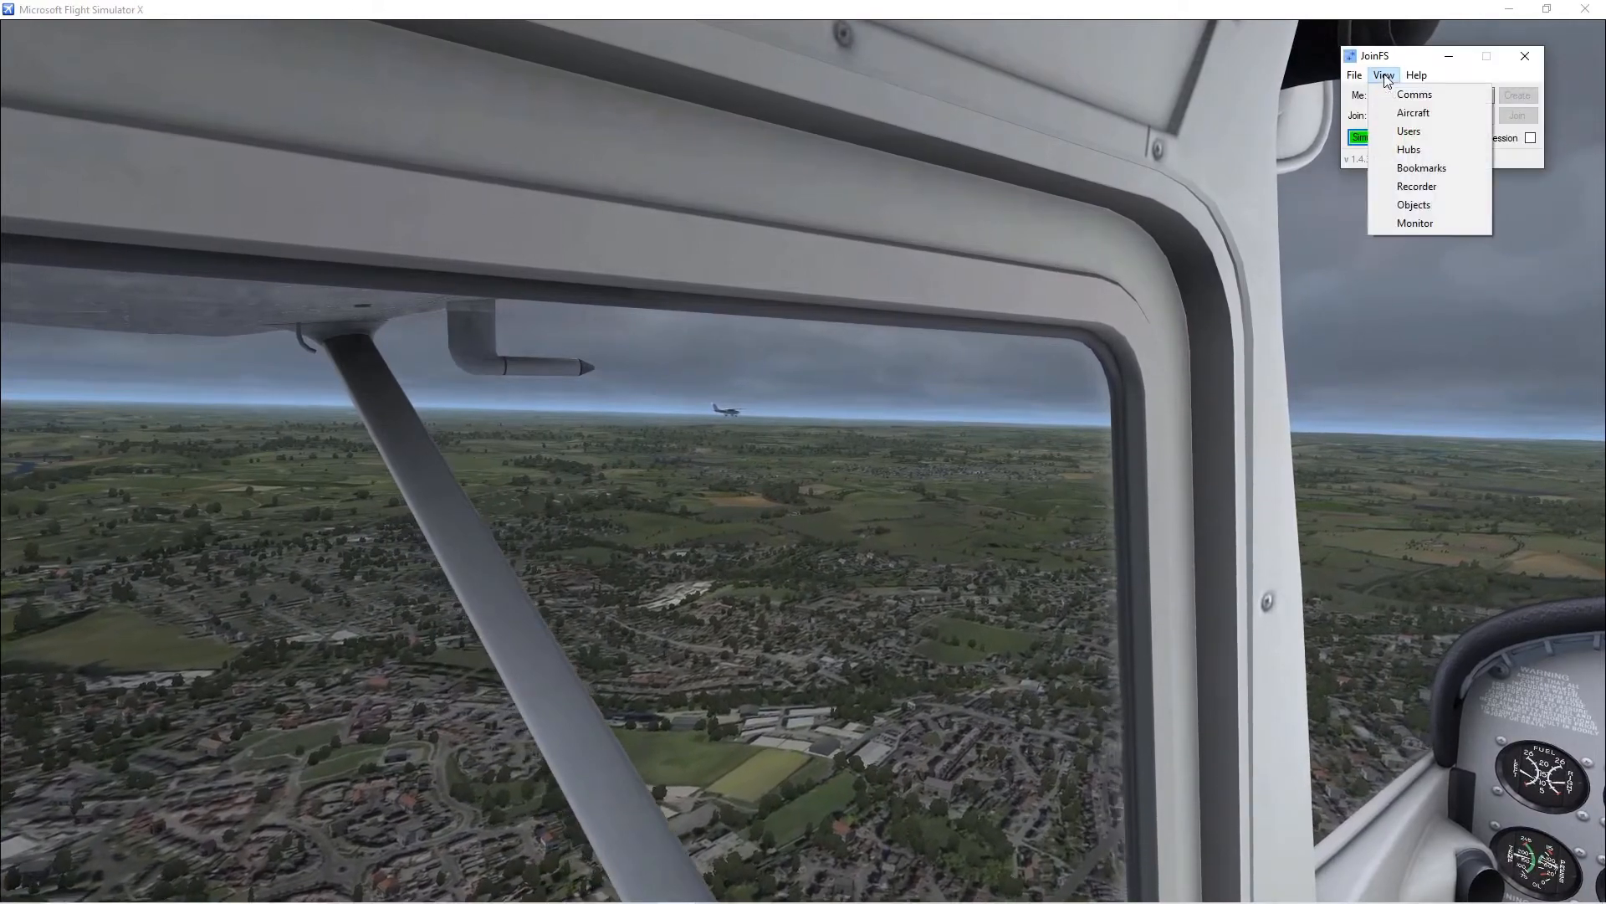
pyautogui.click(1414, 113)
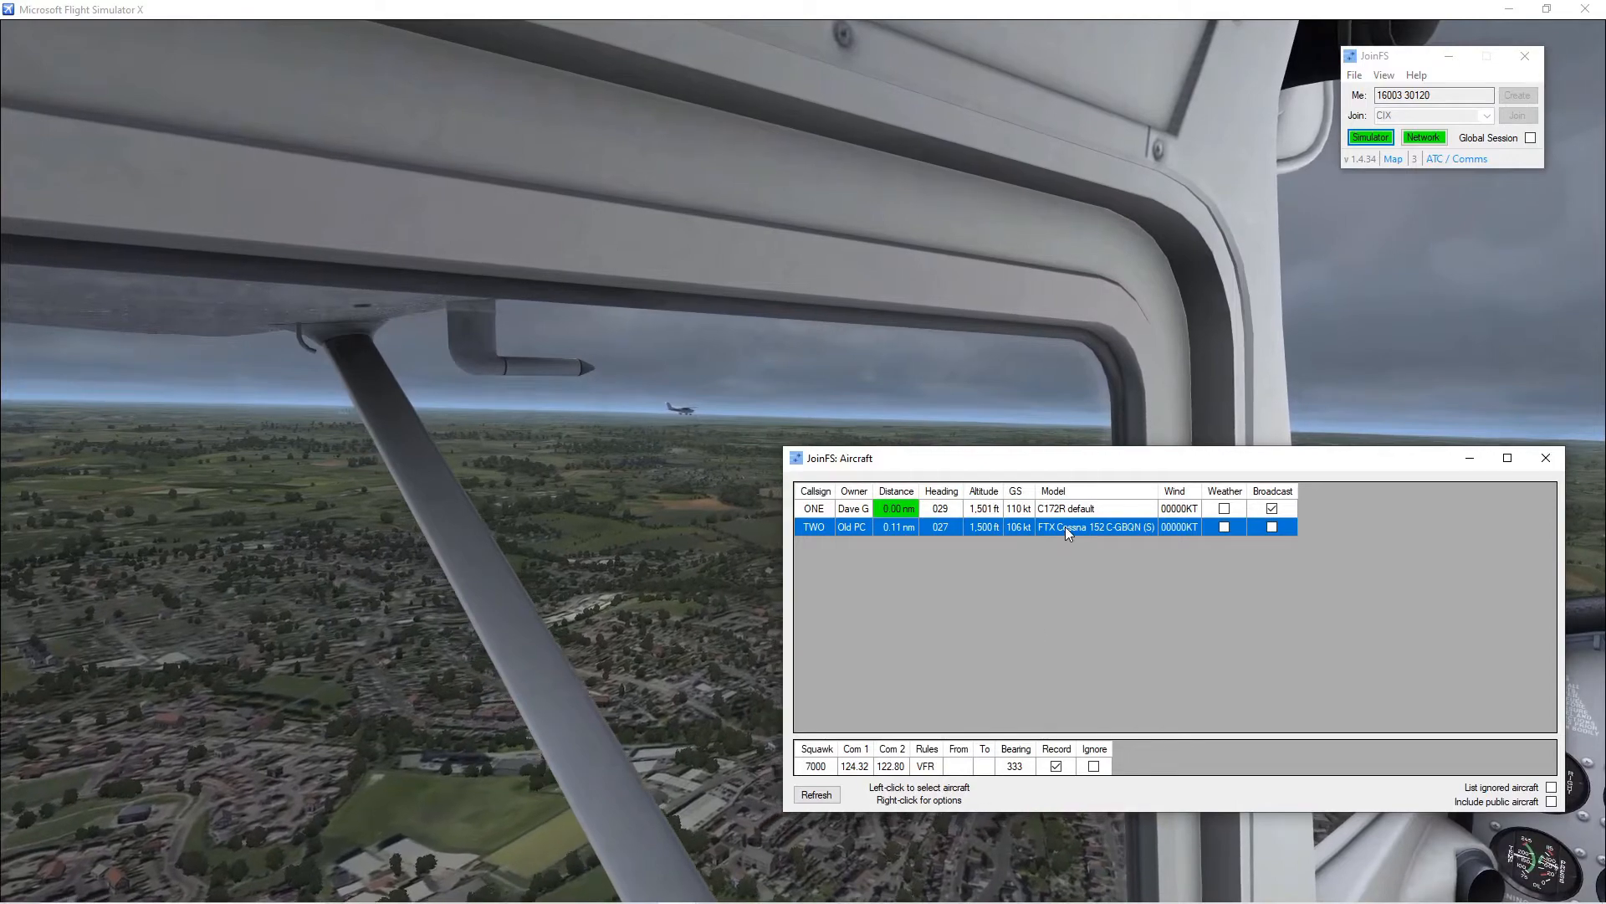
pyautogui.rightClick(1065, 526)
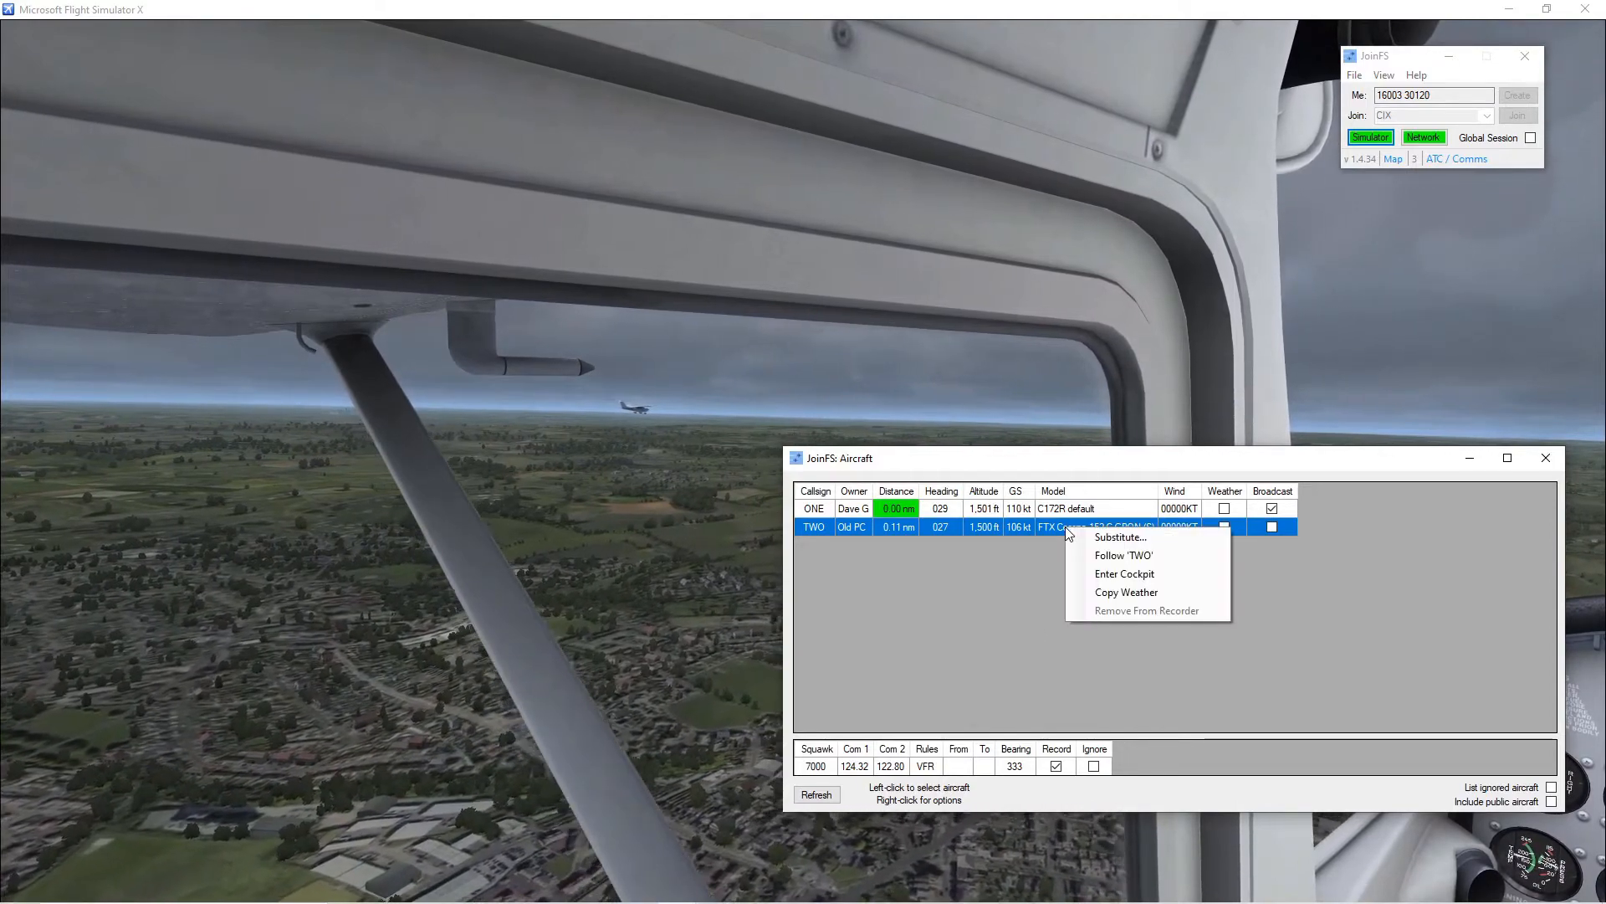
pyautogui.click(1118, 537)
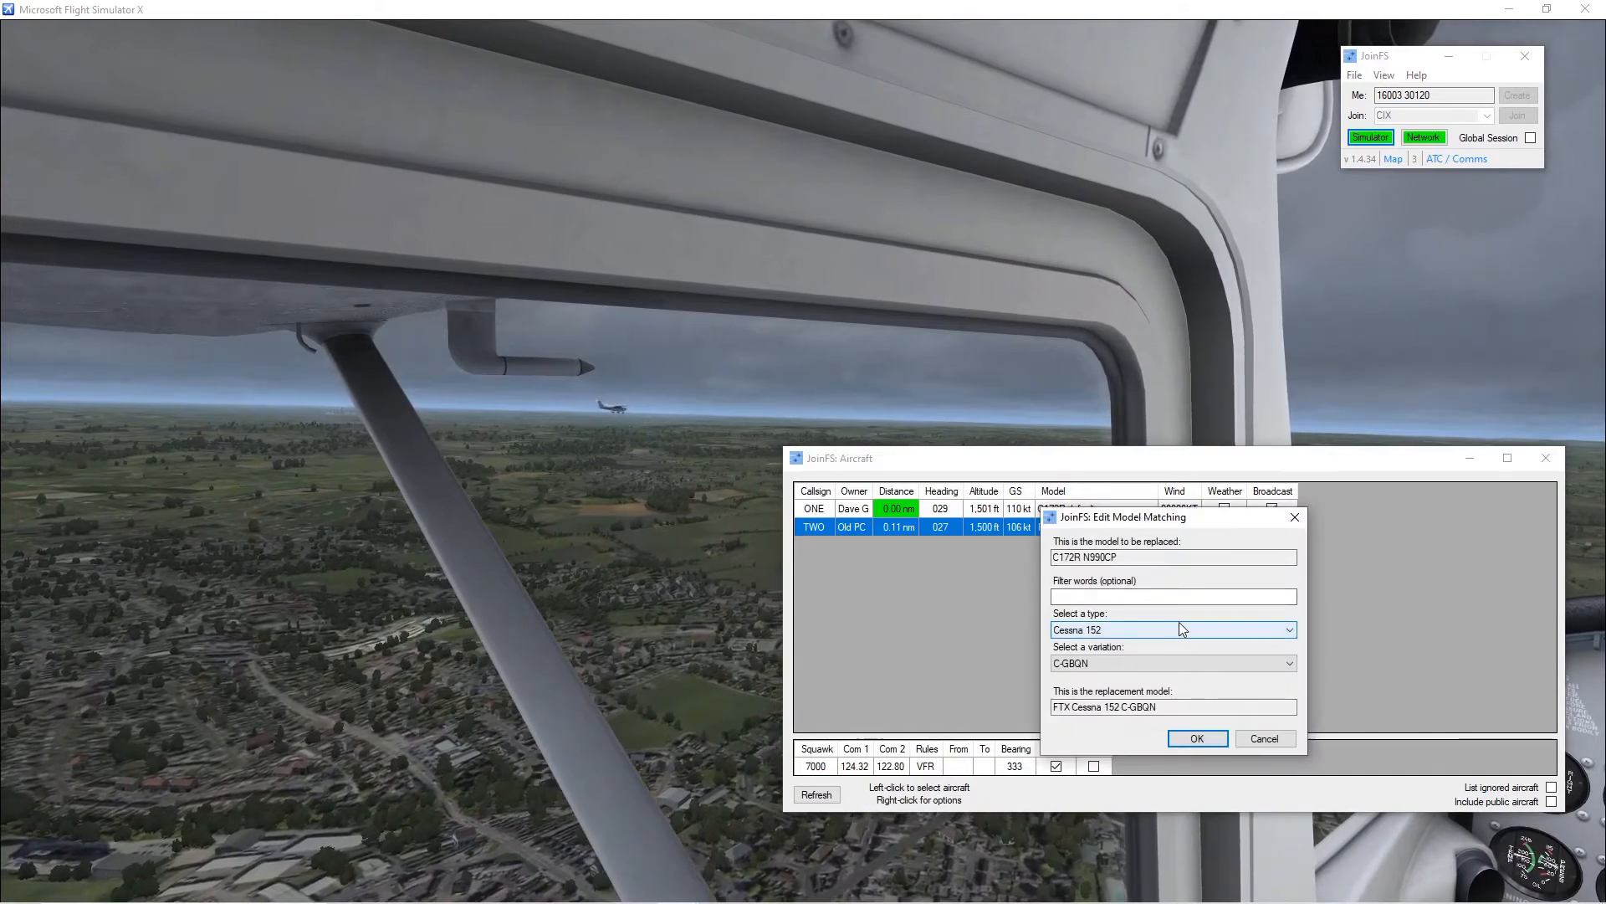
# Choose the Piper Archer ZK-DFL replacement model and confirm with OK
pyautogui.click(1289, 629)
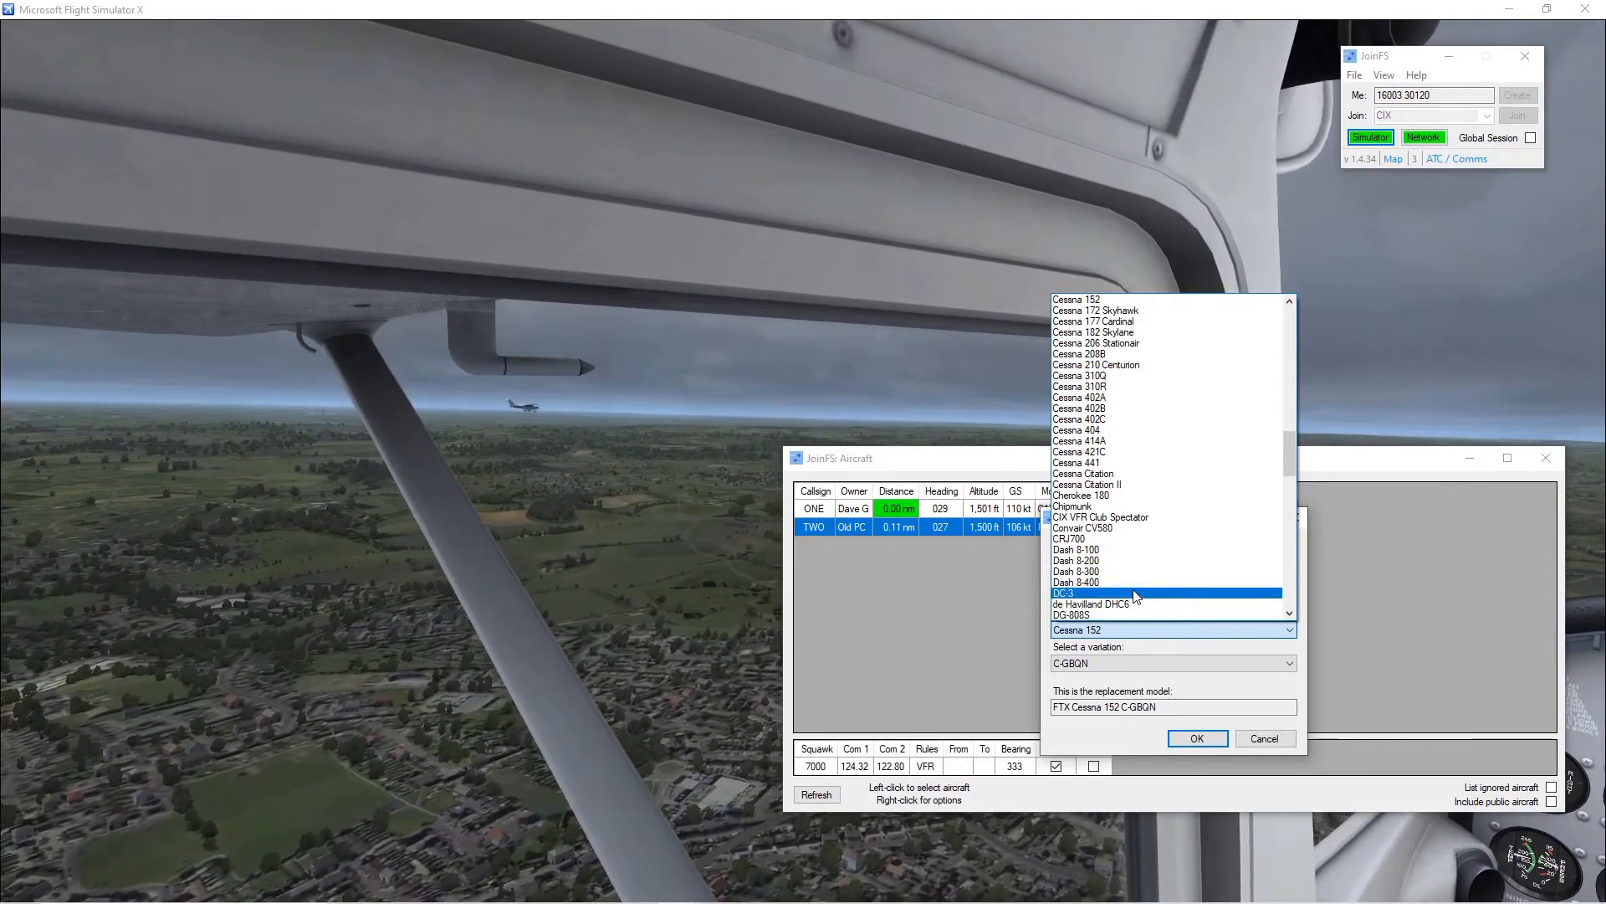
pyautogui.scroll(-3)
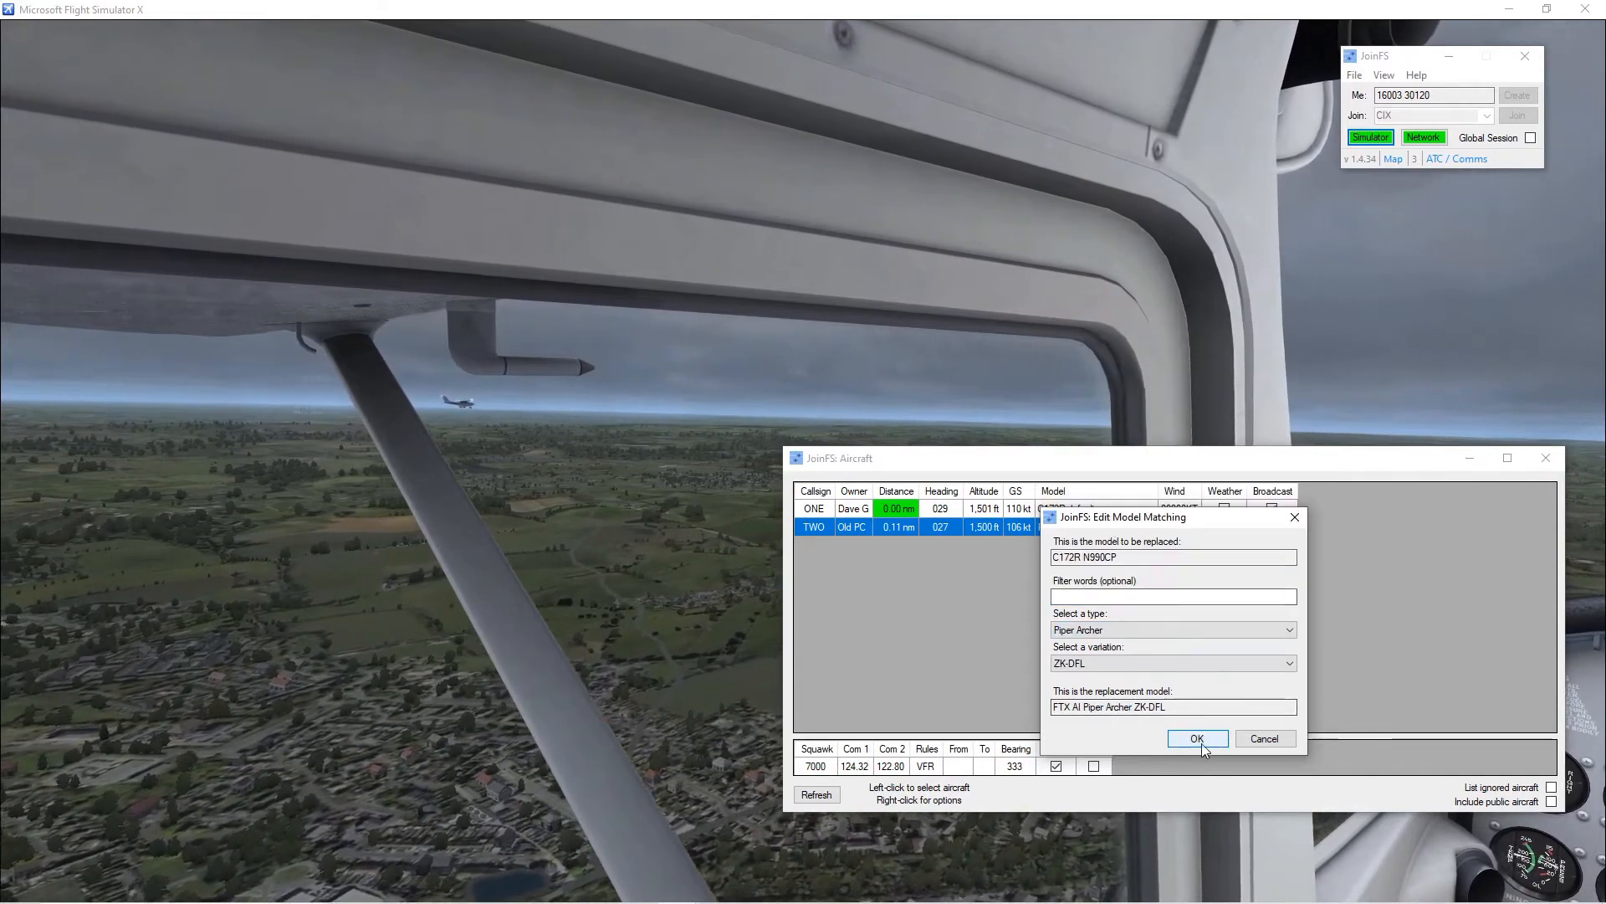
pyautogui.click(1197, 738)
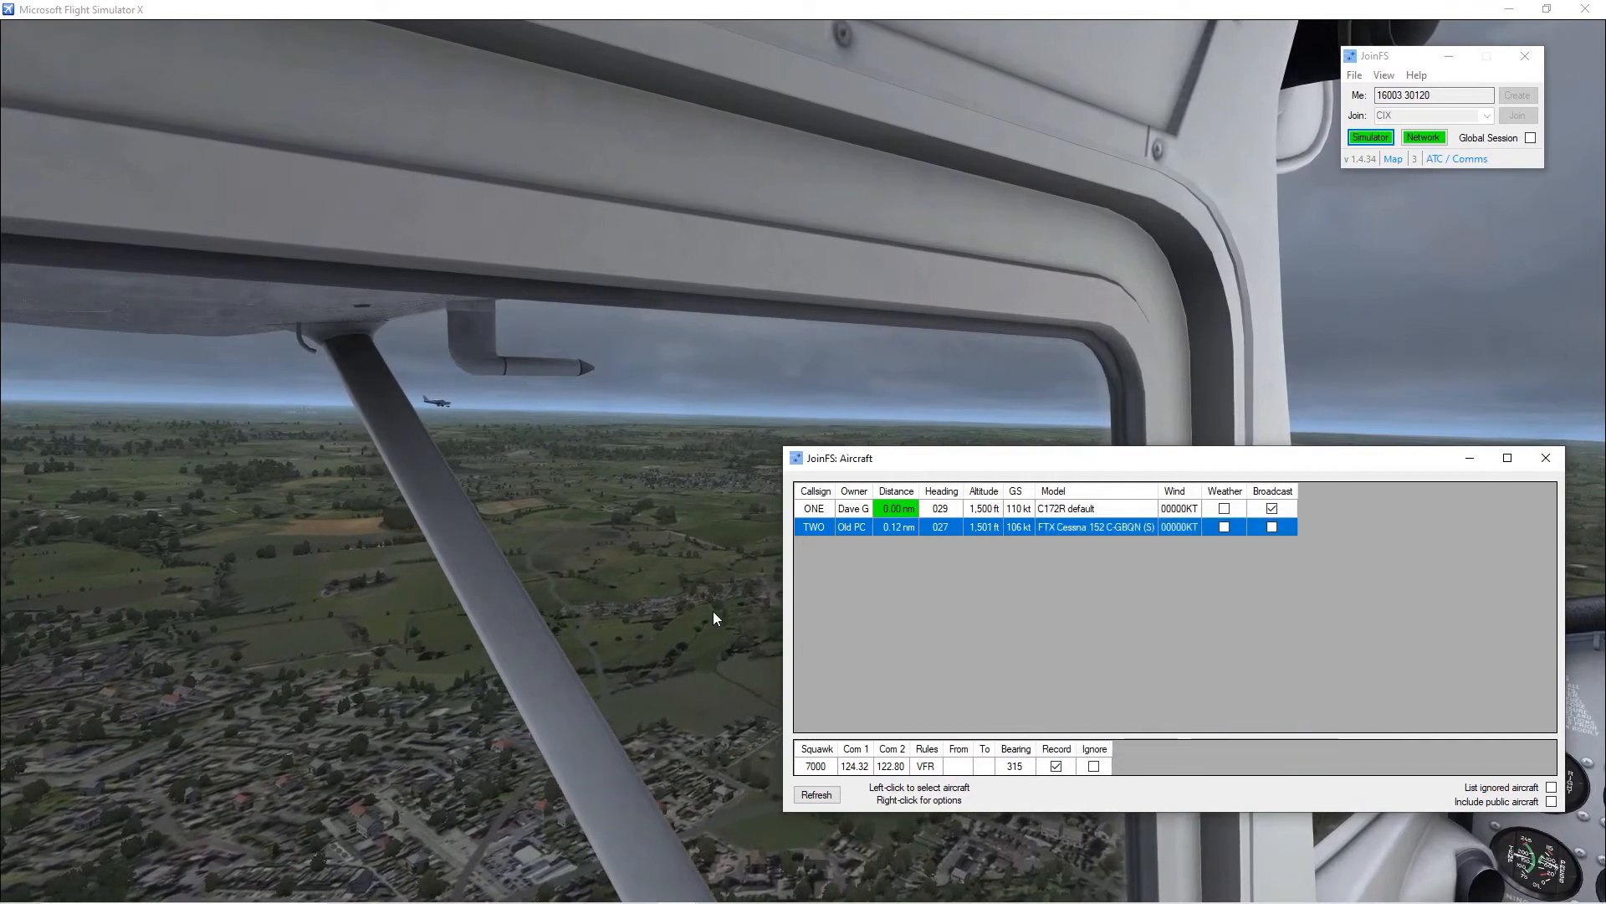